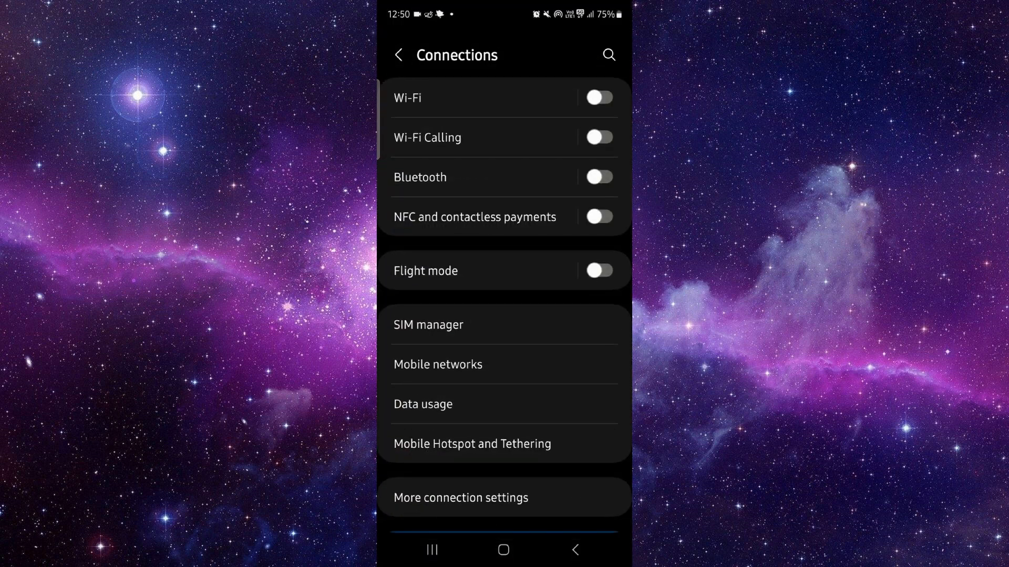
Step: Open Mobile networks to check Network mode shows 5G only, then bring up recent apps
left_click(437, 364)
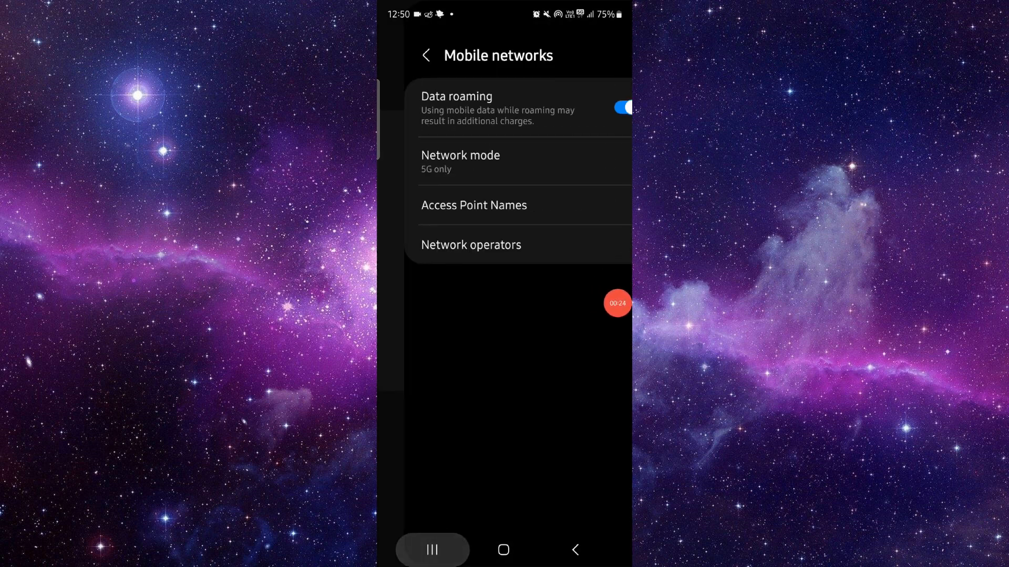
left_click(432, 549)
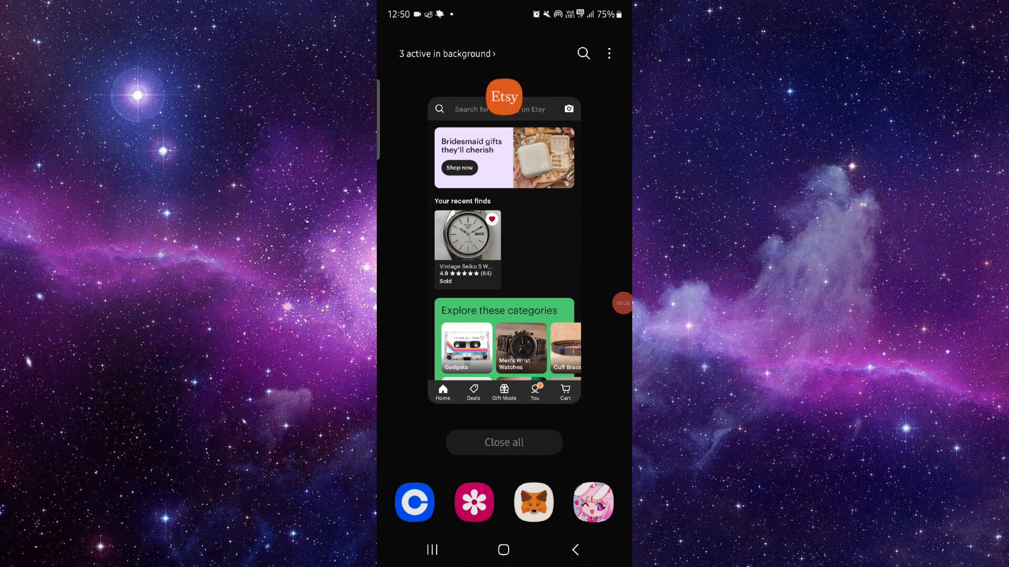